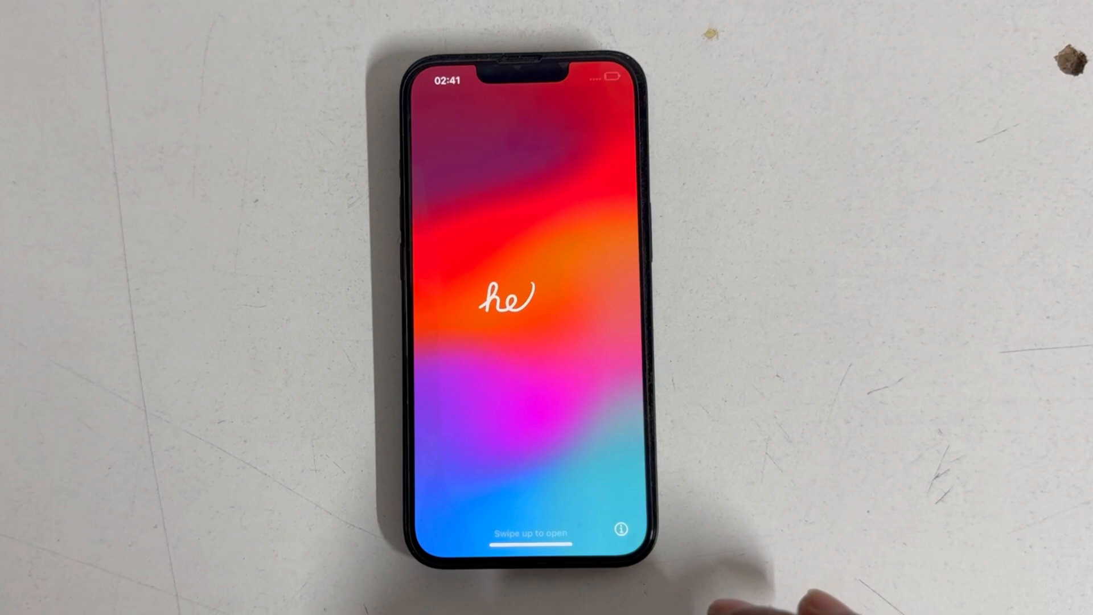
Swipe past the hello screen, choose English, keep default text size, and continue past Wi-Fi.
{"action": "left_click_drag", "start_coordinate": [530, 516], "coordinate": [530, 279]}
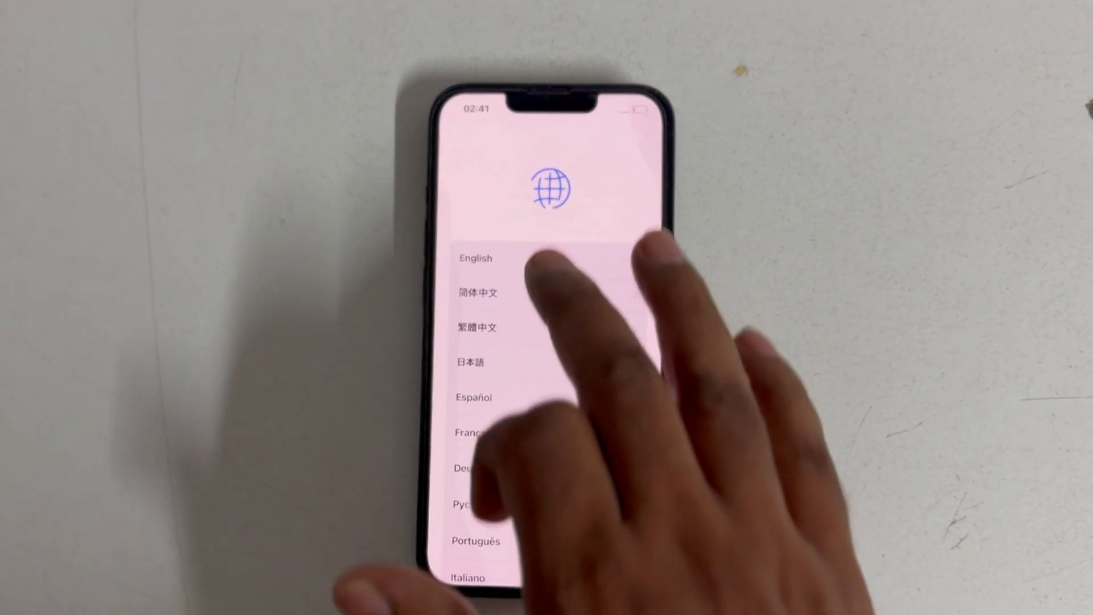
{"action": "left_click", "coordinate": [476, 258]}
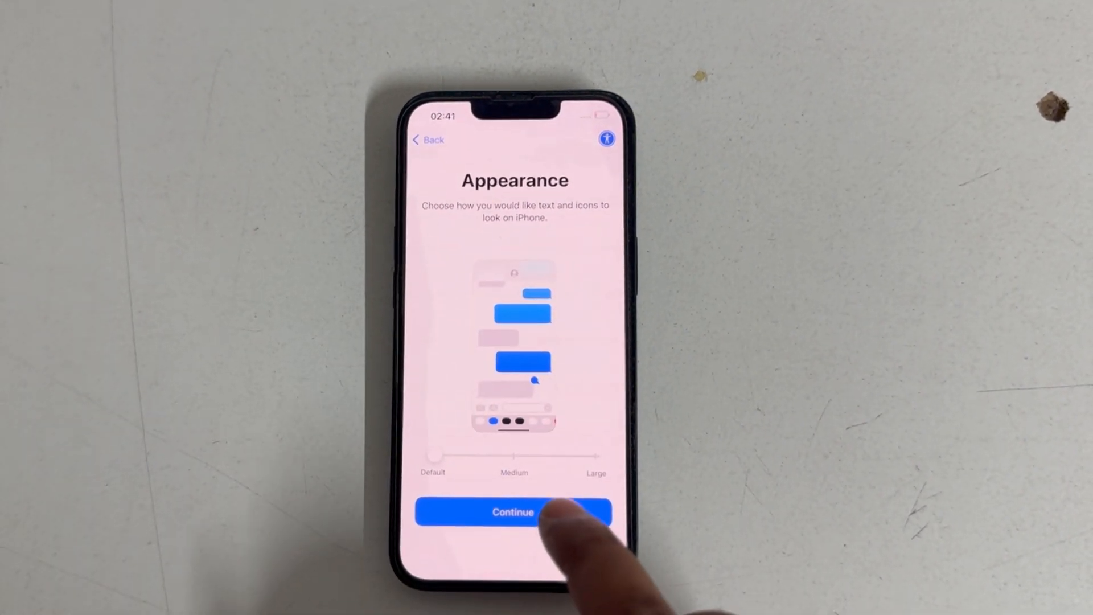
{"action": "left_click", "coordinate": [513, 512]}
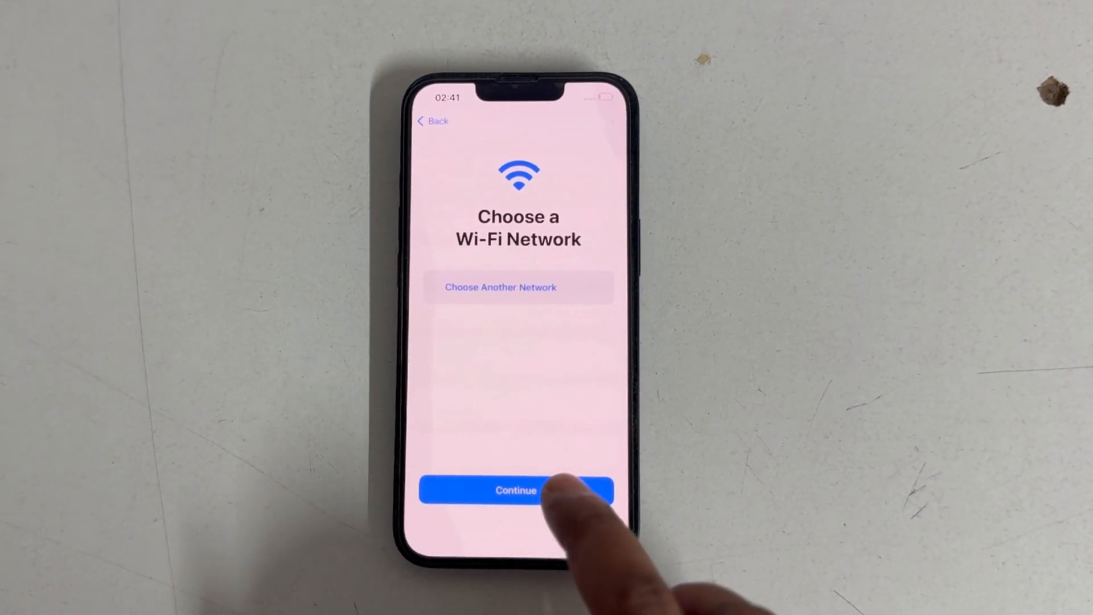
{"action": "left_click", "coordinate": [516, 490]}
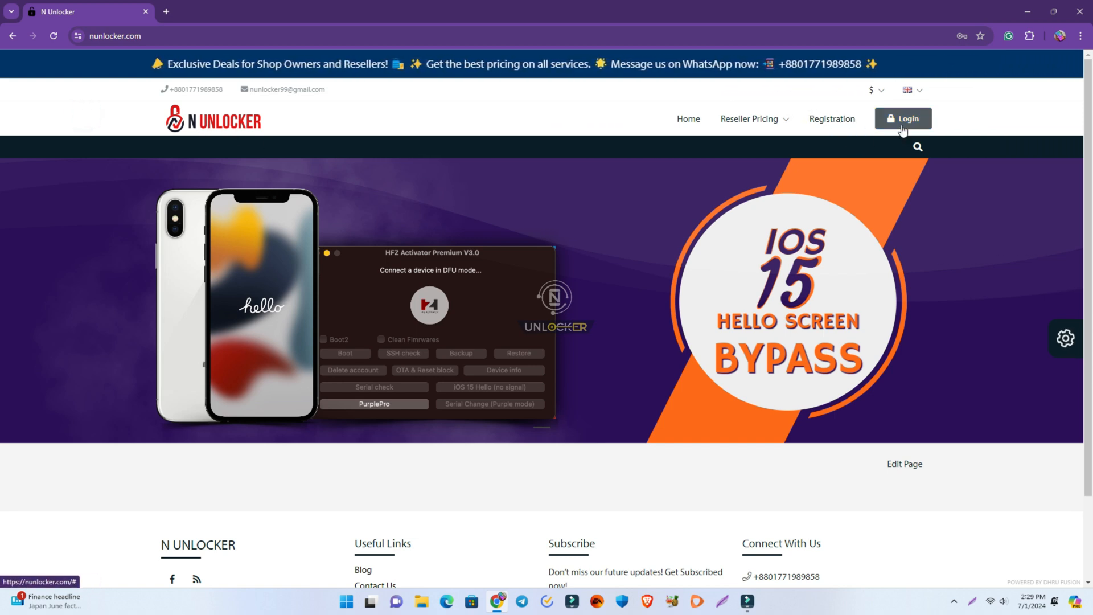
Sign in to the reseller account with username, password and the authenticator code.
{"action": "left_click", "coordinate": [902, 119]}
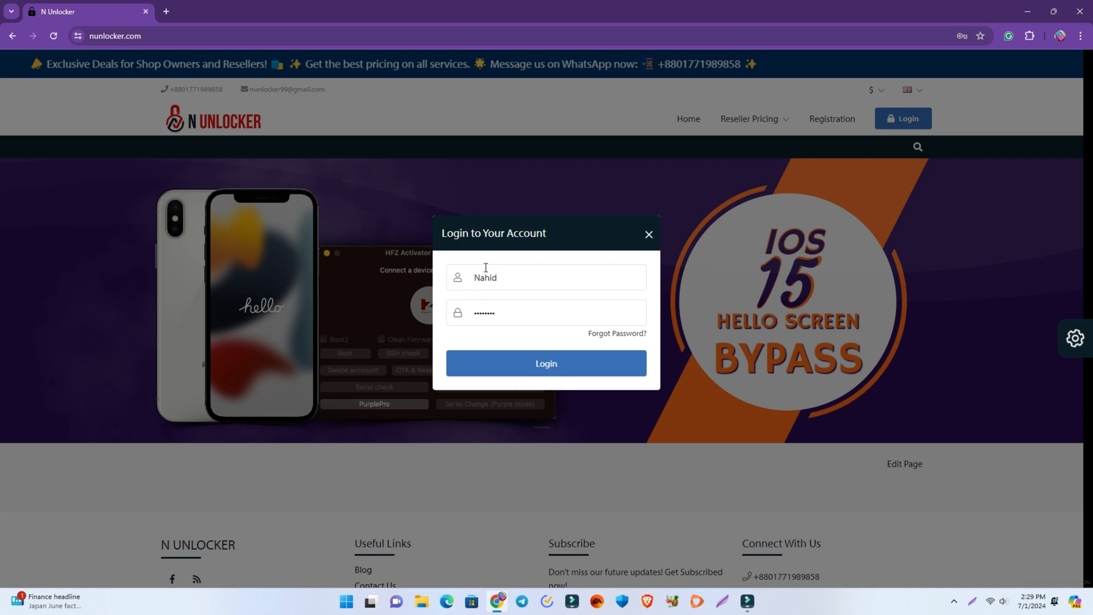
{"action": "left_click", "coordinate": [545, 362]}
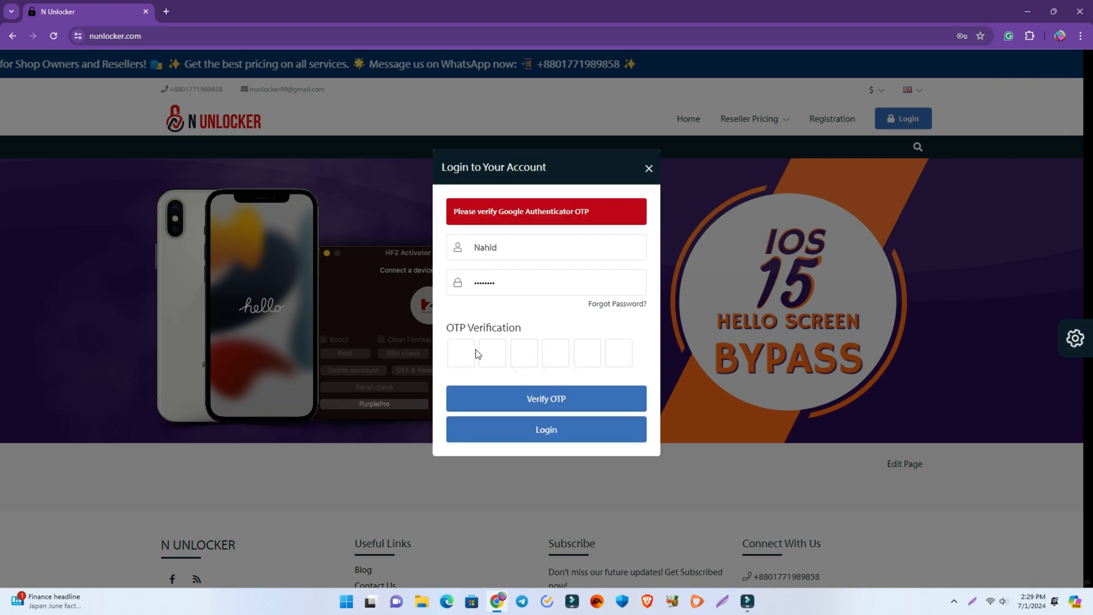
{"action": "left_click", "coordinate": [545, 398]}
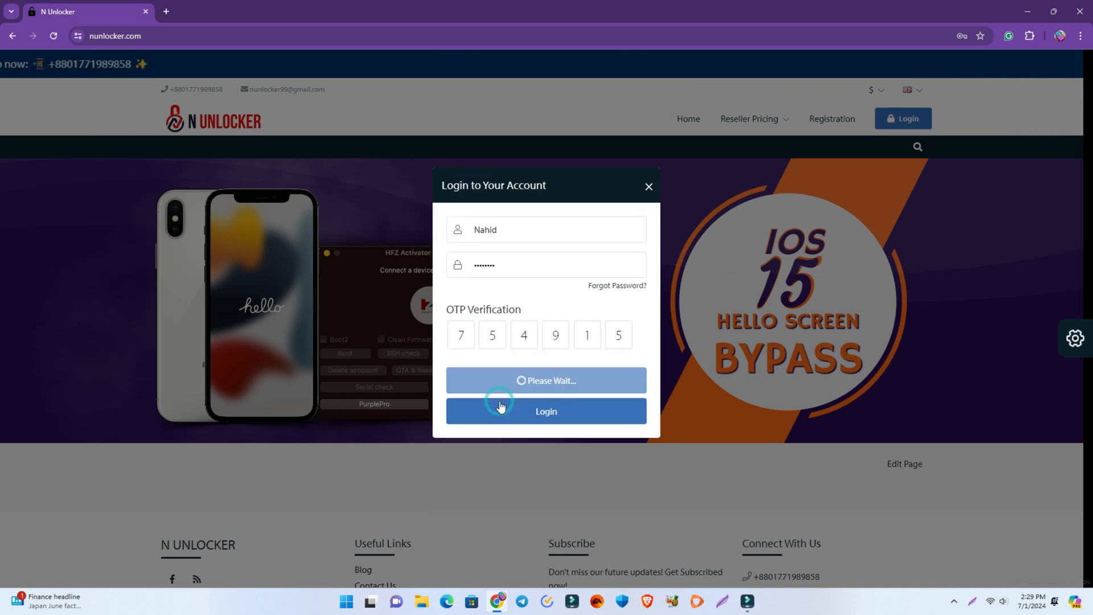
{"action": "left_click", "coordinate": [546, 411]}
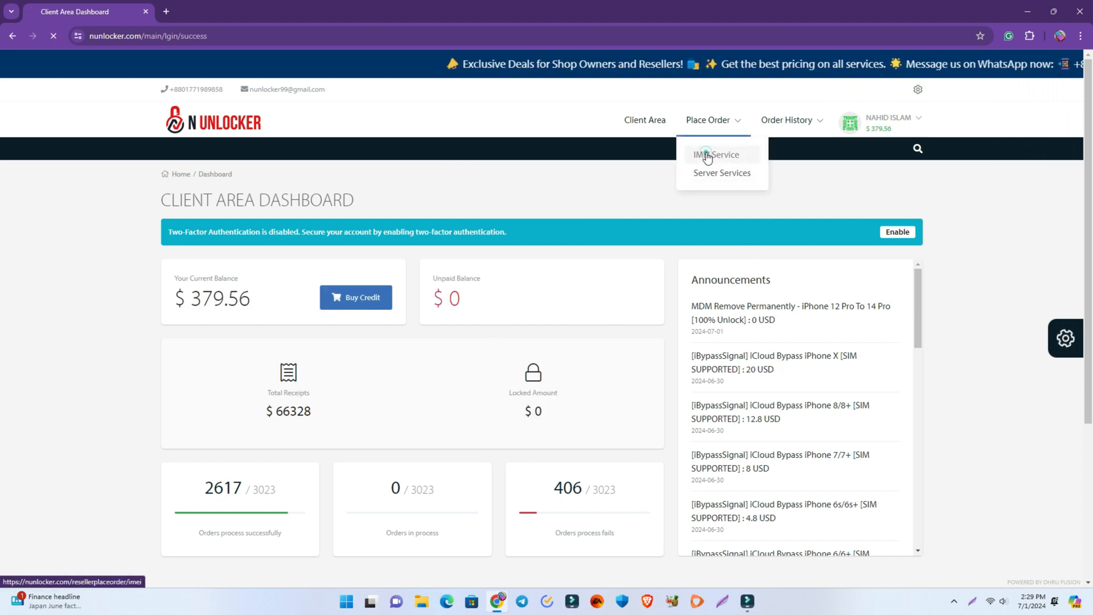
Go to Place a New IMEI Order and start searching the service list.
{"action": "left_click", "coordinate": [715, 154]}
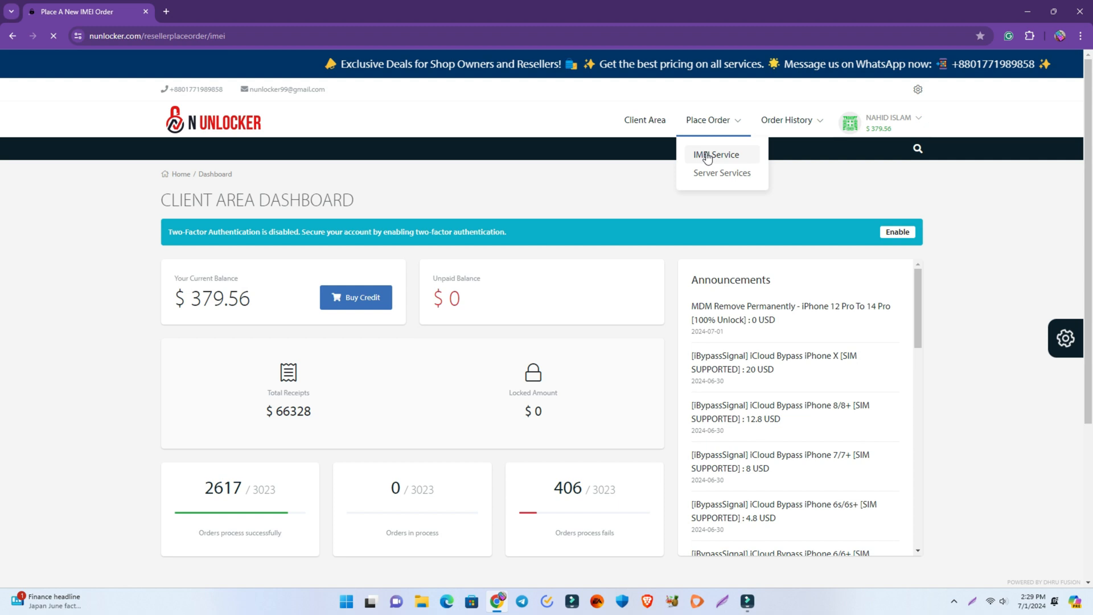
{"action": "left_click", "coordinate": [706, 154]}
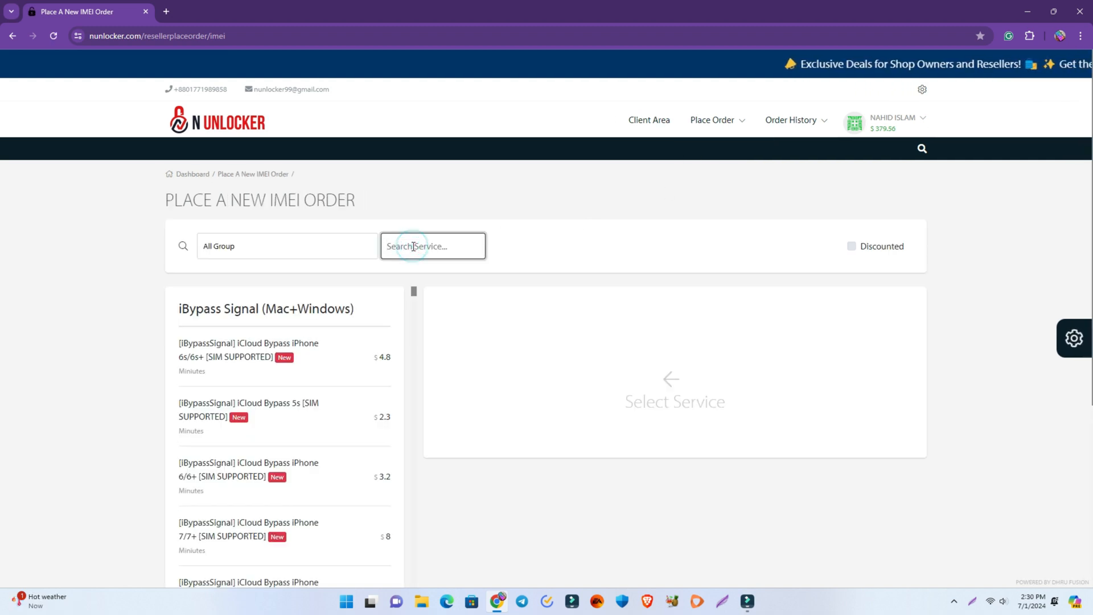
{"action": "type", "text": "MDM"}
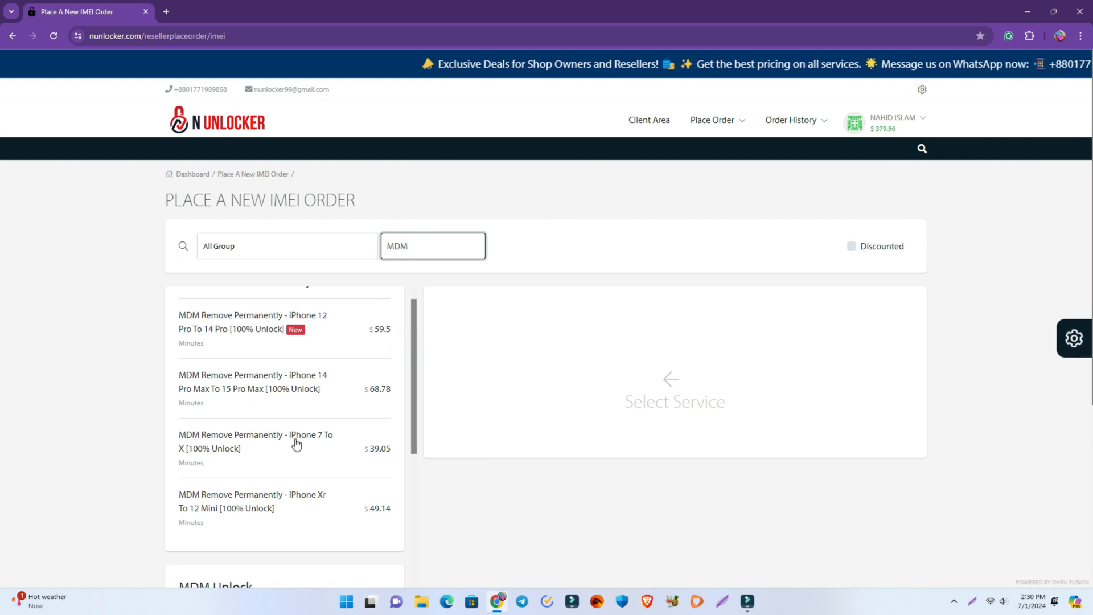
{"action": "mouse_move", "coordinate": [303, 340]}
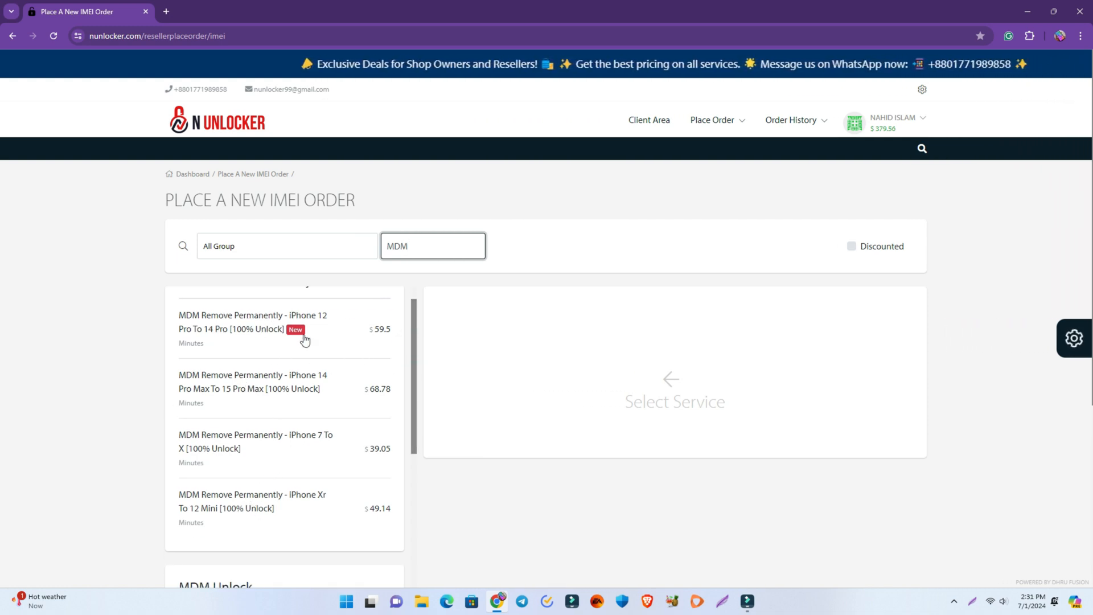
{"action": "left_click", "coordinate": [252, 323]}
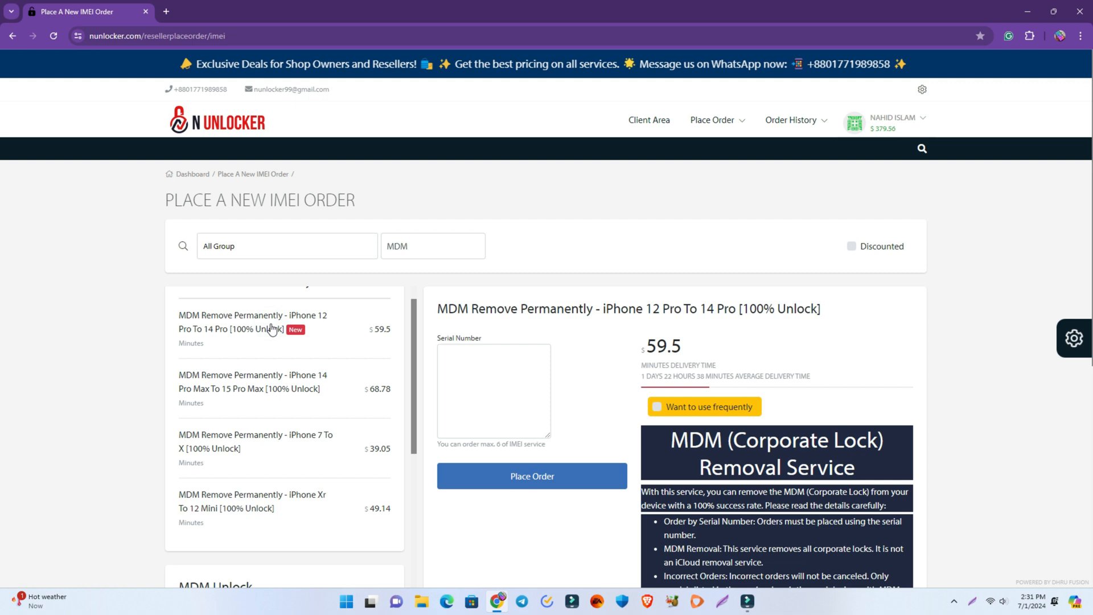
{"action": "left_click", "coordinate": [493, 390]}
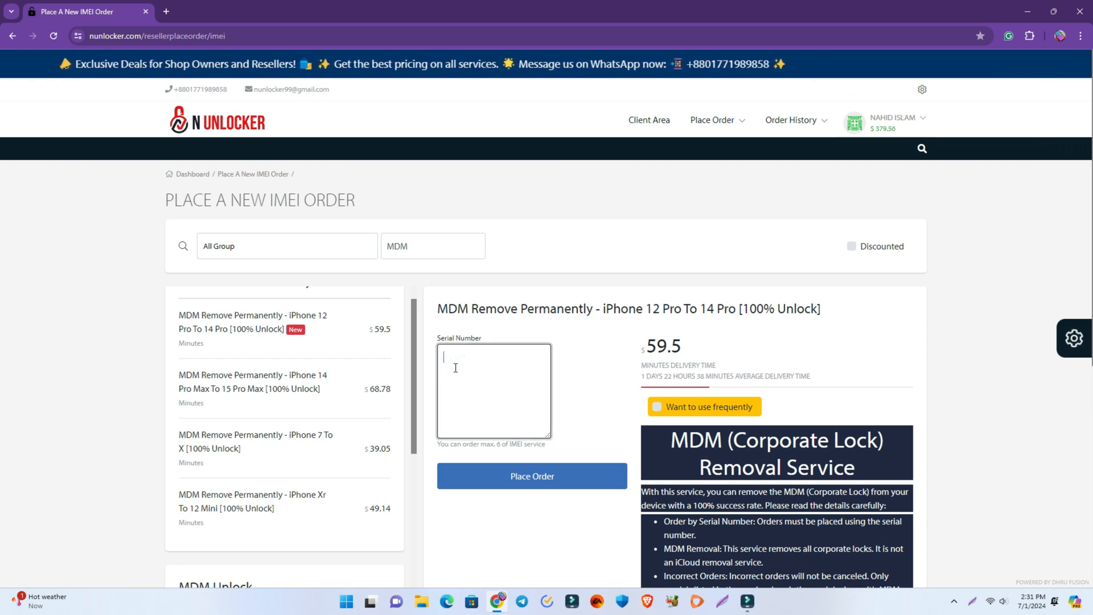
{"action": "right_click", "coordinate": [456, 368]}
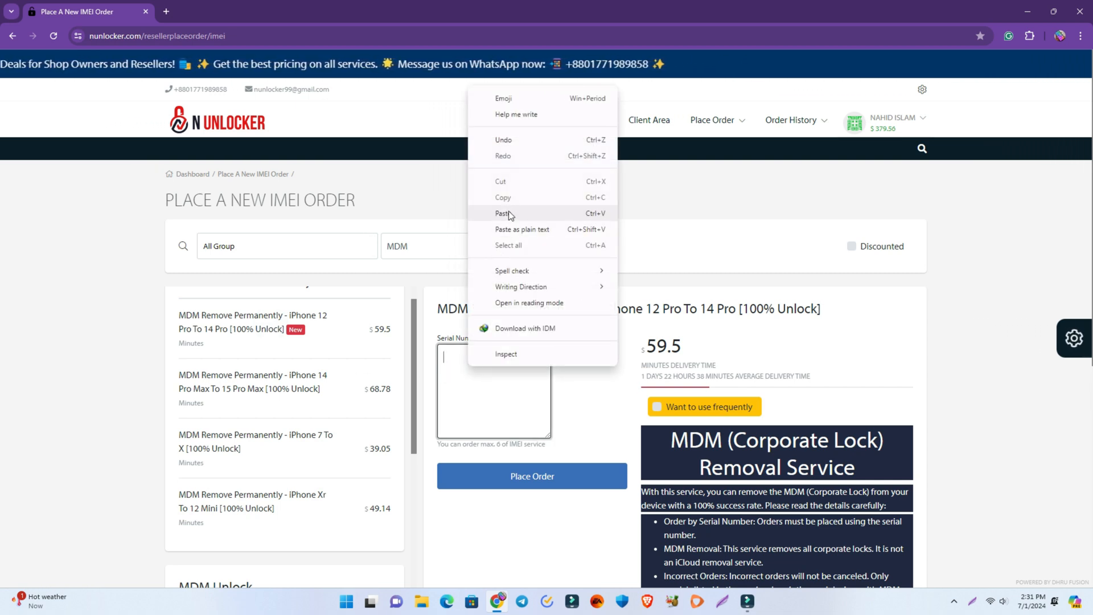
{"action": "left_click", "coordinate": [502, 213]}
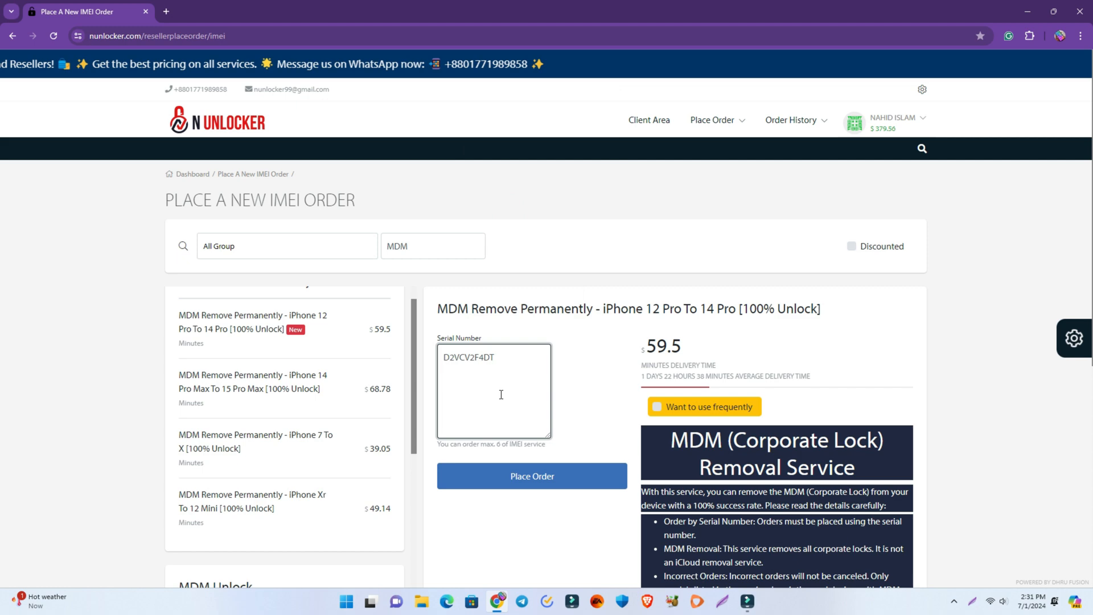
Submit the MDM removal order and view it in the IMEI order history.
{"action": "scroll", "scroll_direction": "down", "scroll_amount": 3}
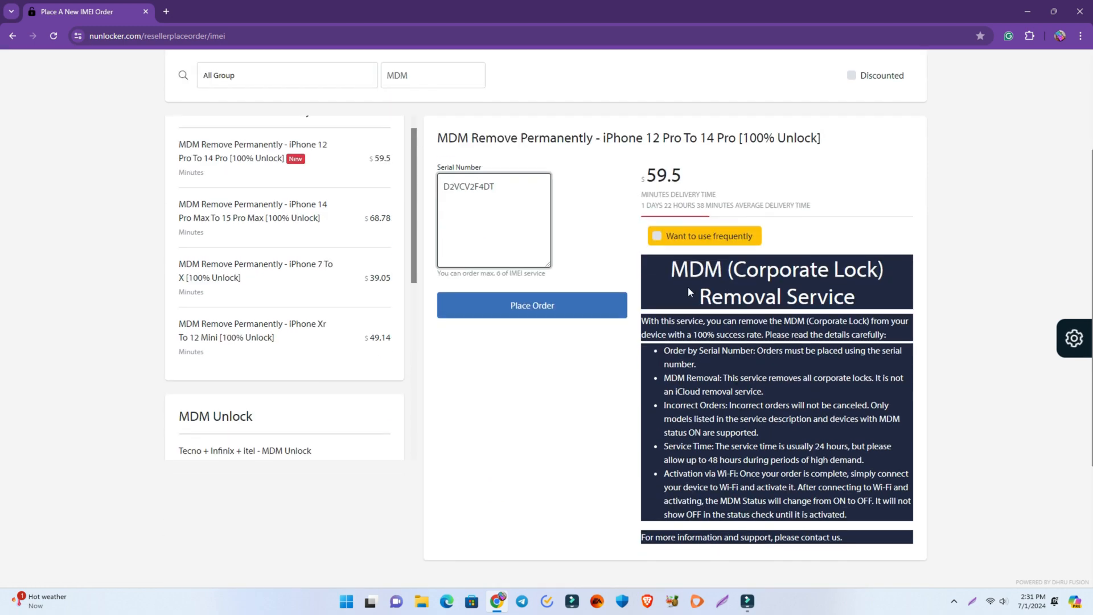
{"action": "left_click", "coordinate": [531, 305]}
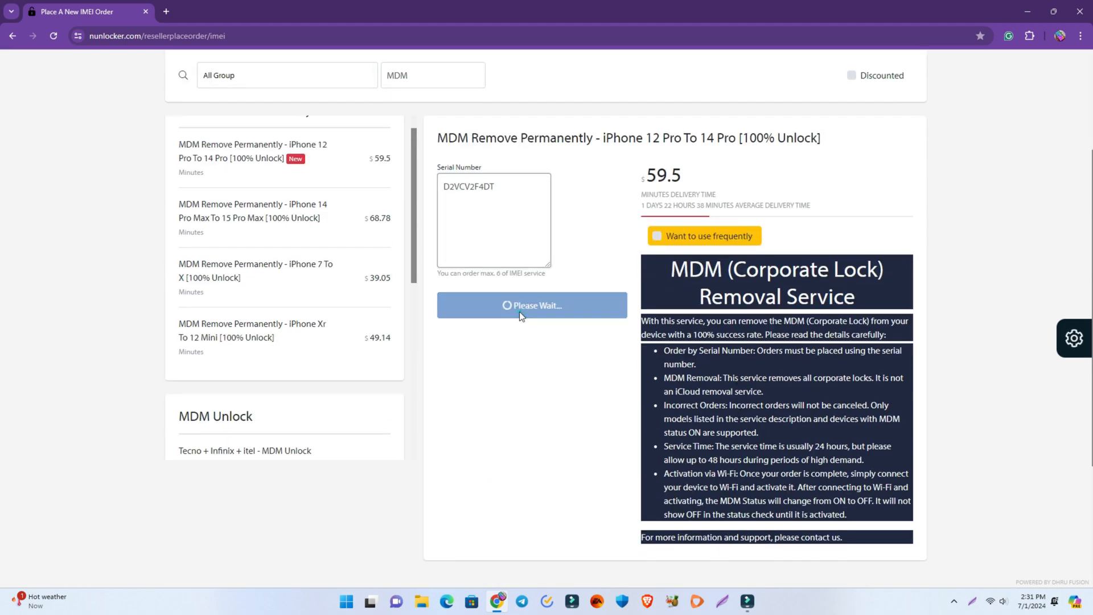
{"action": "left_click", "coordinate": [532, 305]}
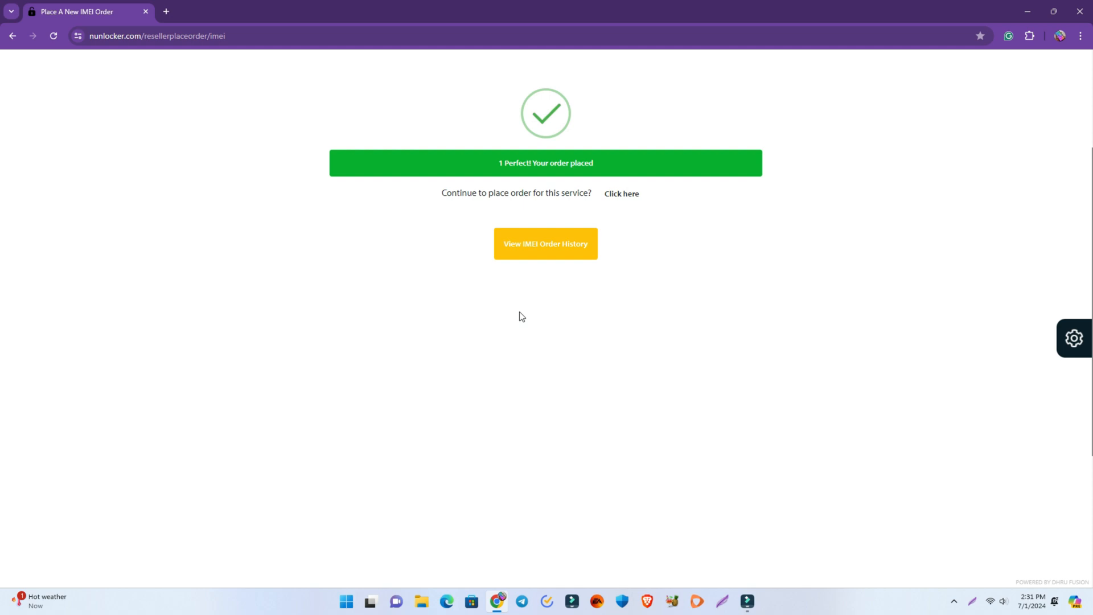
{"action": "left_click", "coordinate": [545, 243]}
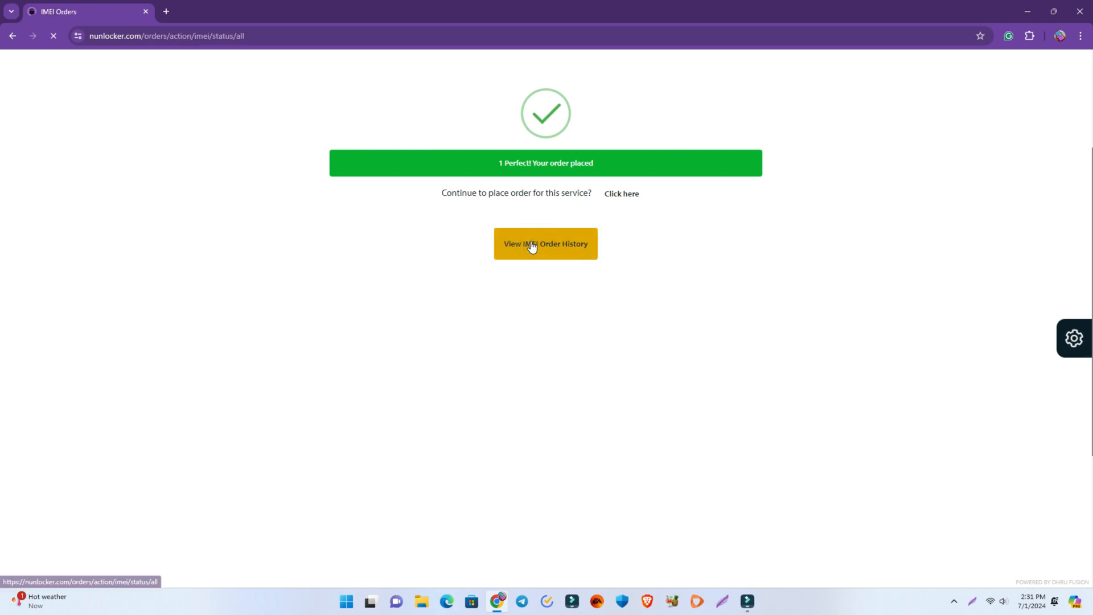
{"action": "left_click", "coordinate": [545, 243]}
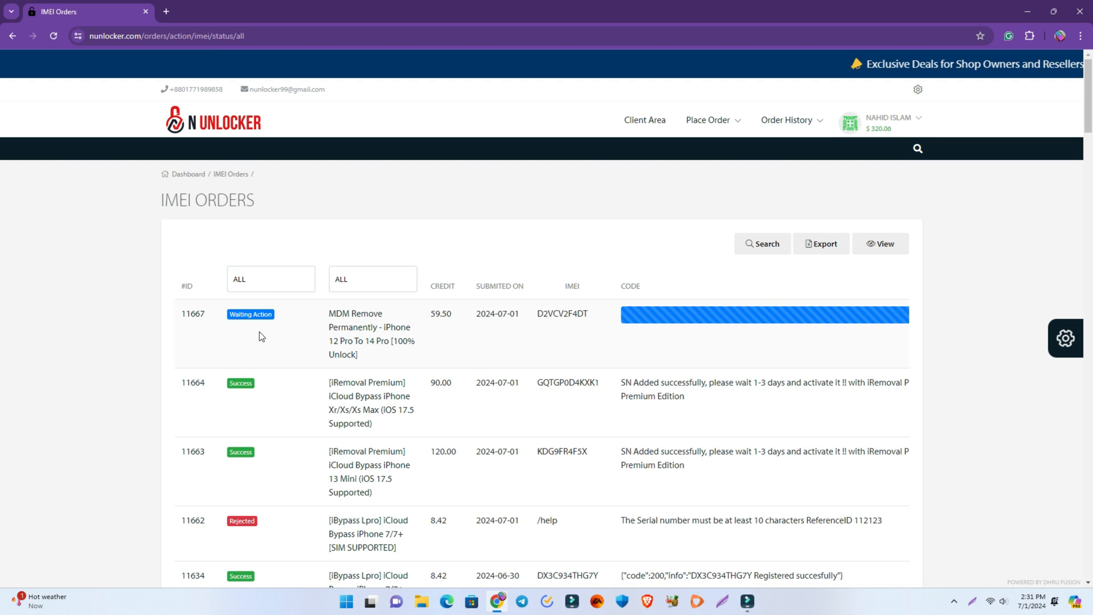
From the account menu, go to the Add Funds page.
{"action": "left_click", "coordinate": [893, 121]}
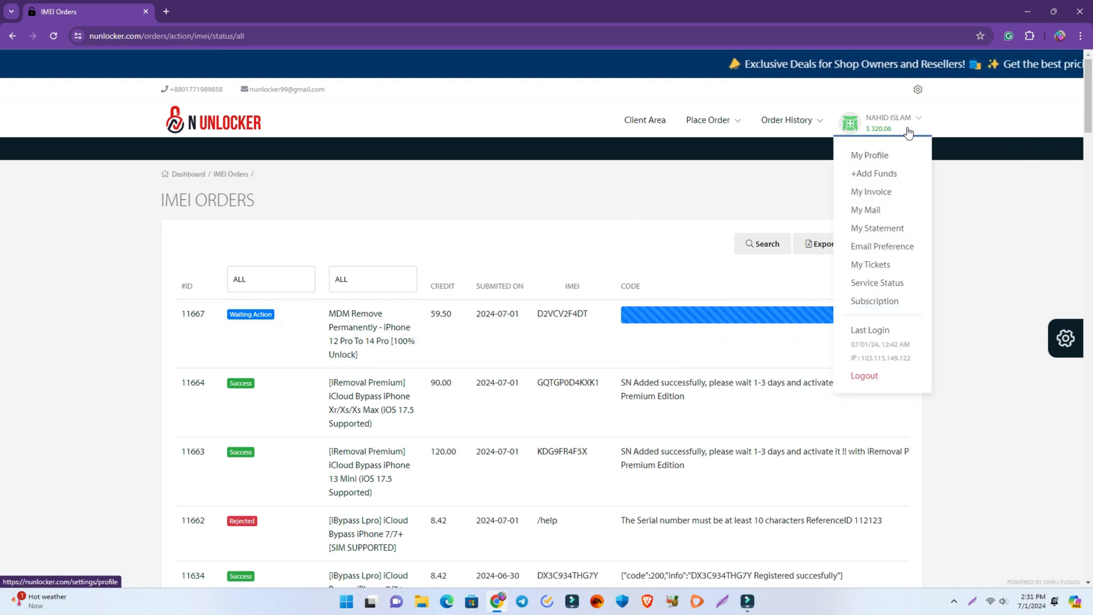
{"action": "left_click", "coordinate": [873, 173]}
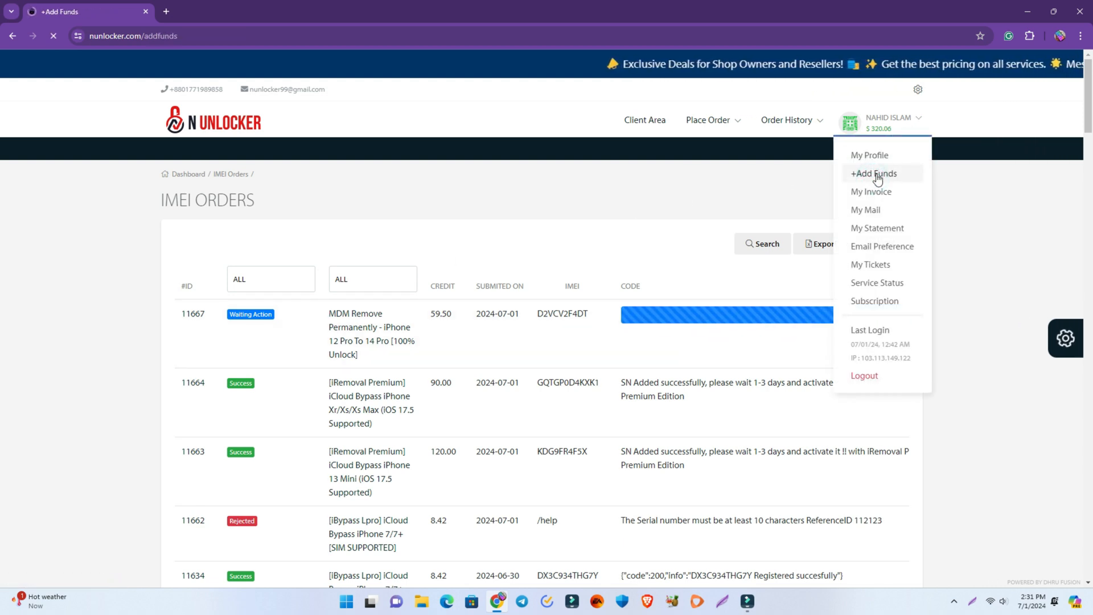
Deposit $100 to generate invoice #3685 for $101.00 and attempt Pay Now.
{"action": "left_click", "coordinate": [873, 173]}
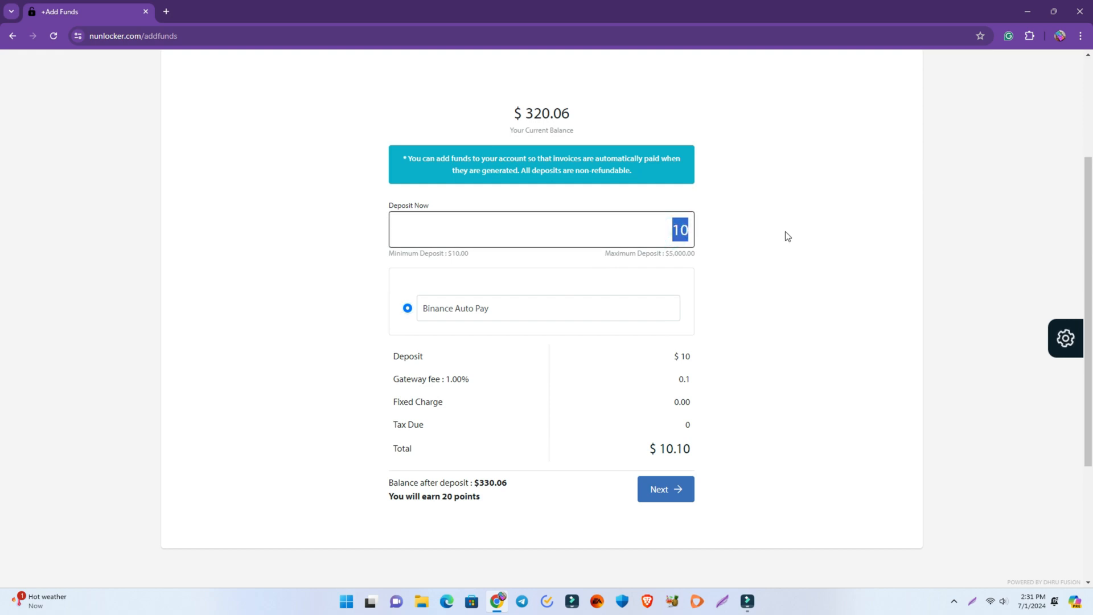
{"action": "type", "text": "00"}
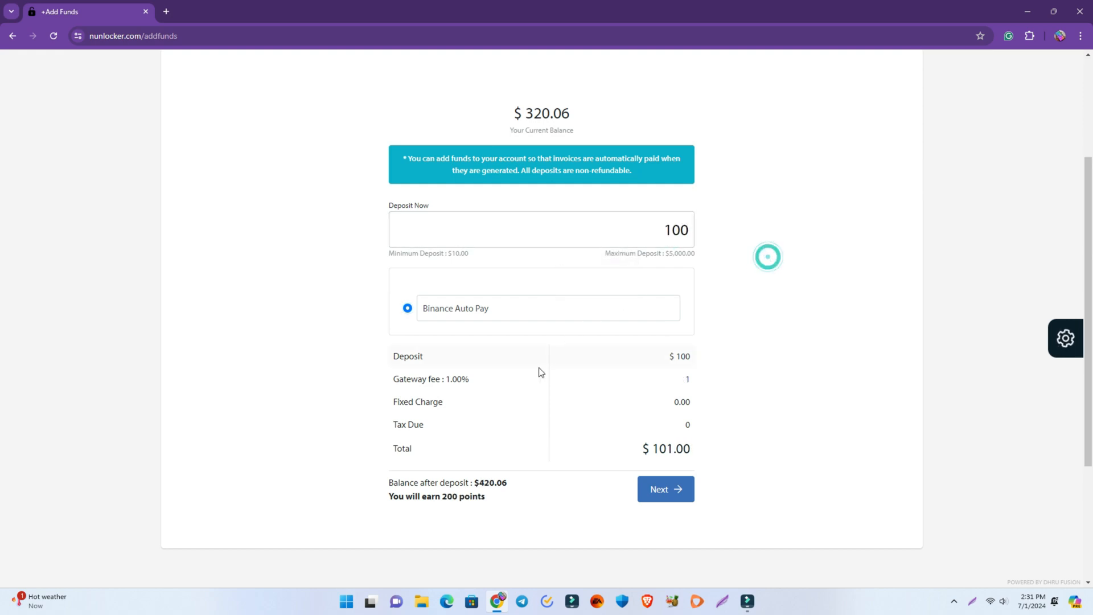
{"action": "left_click", "coordinate": [663, 488]}
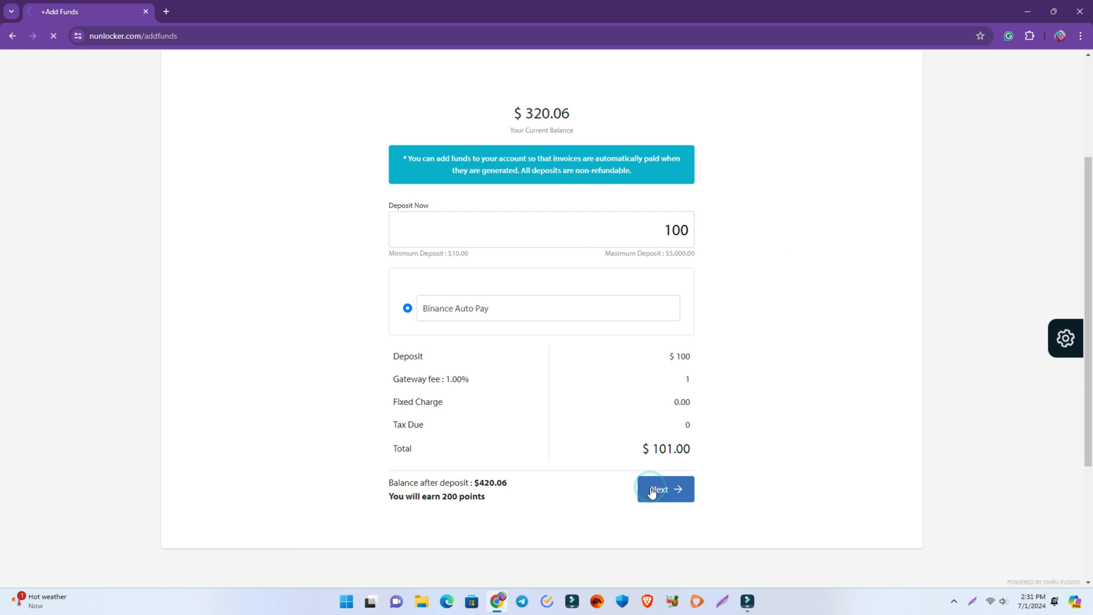
{"action": "left_click", "coordinate": [664, 488]}
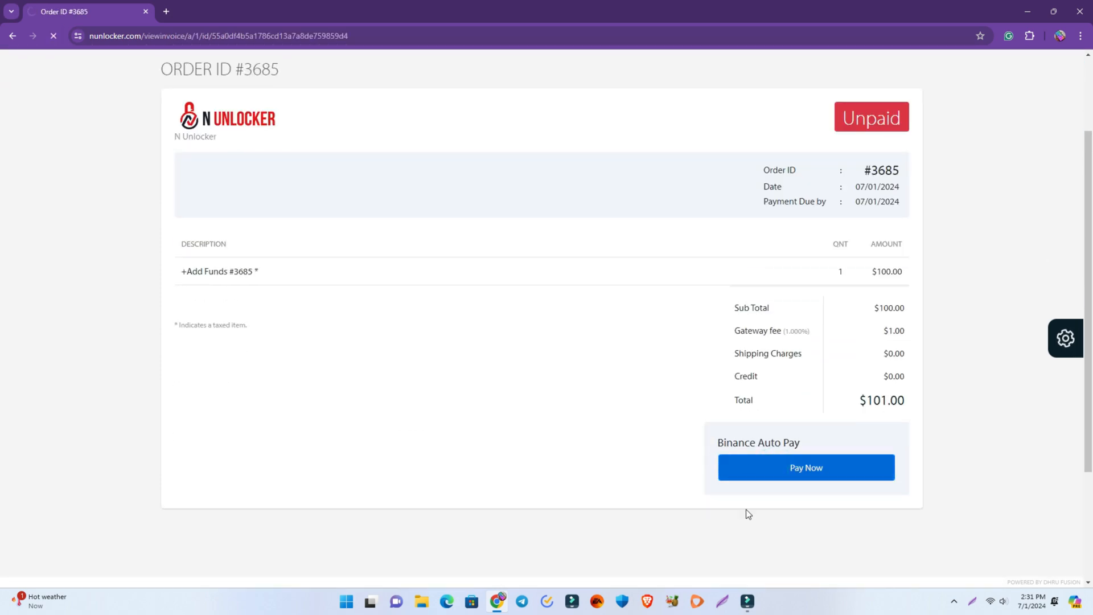
{"action": "left_click", "coordinate": [805, 466]}
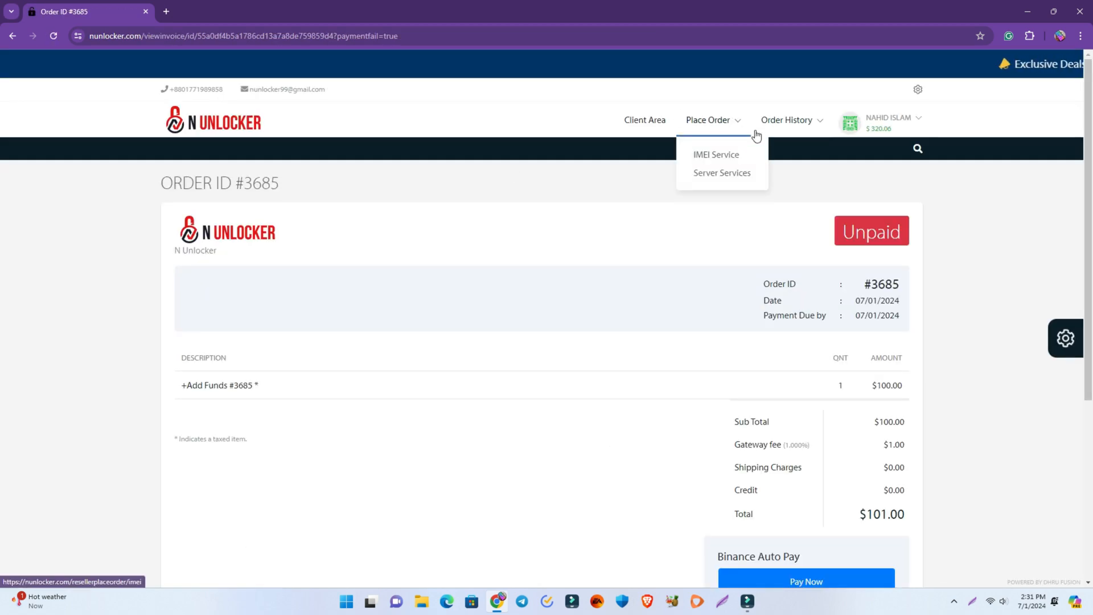
{"action": "left_click", "coordinate": [788, 153]}
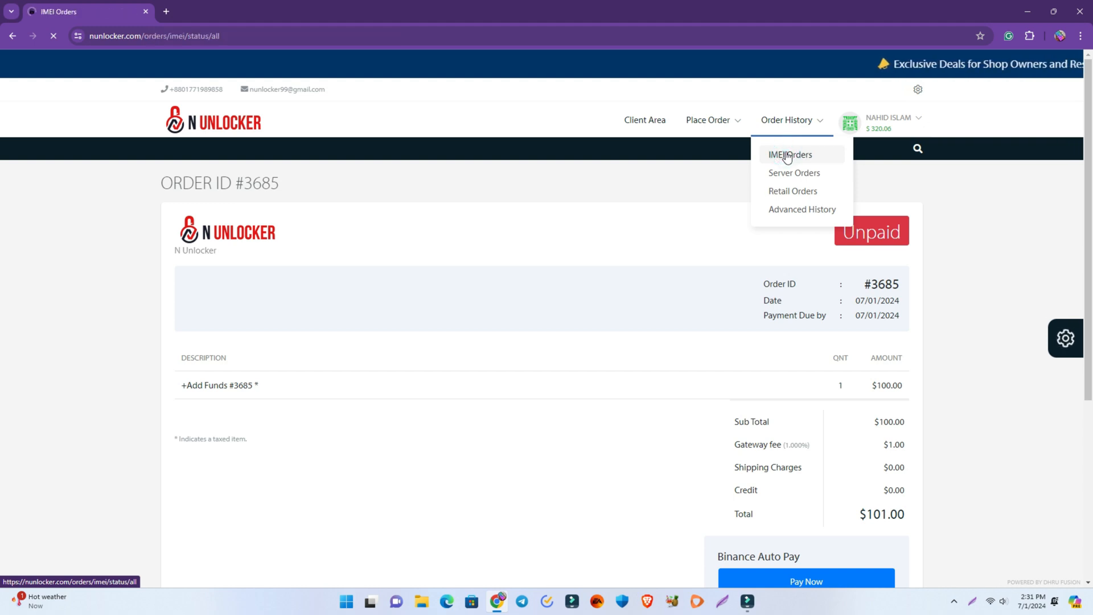
{"action": "left_click", "coordinate": [789, 154]}
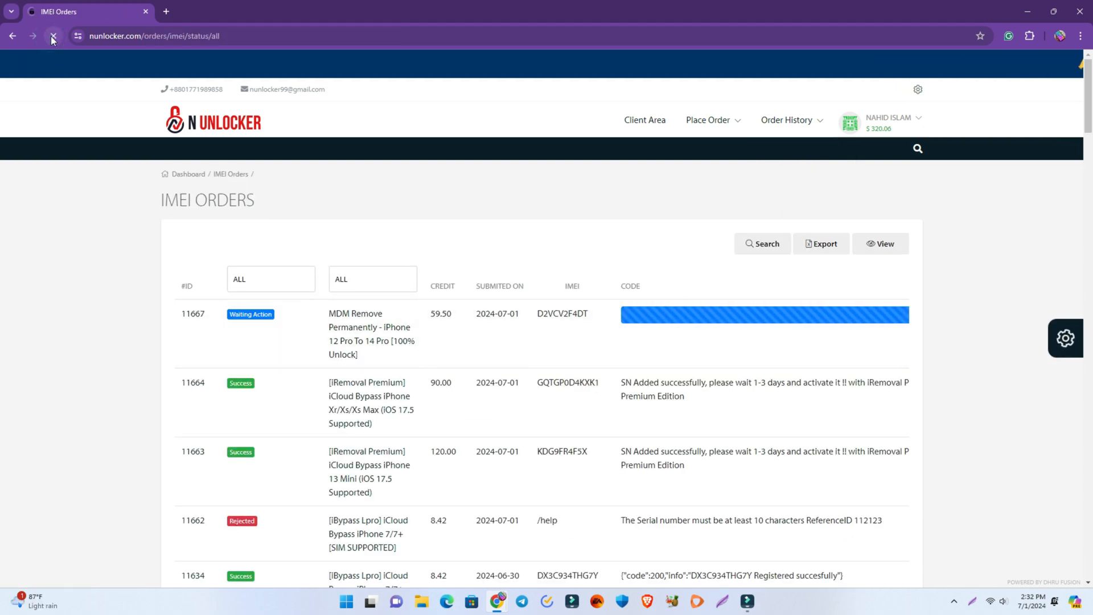
{"action": "left_click", "coordinate": [54, 36]}
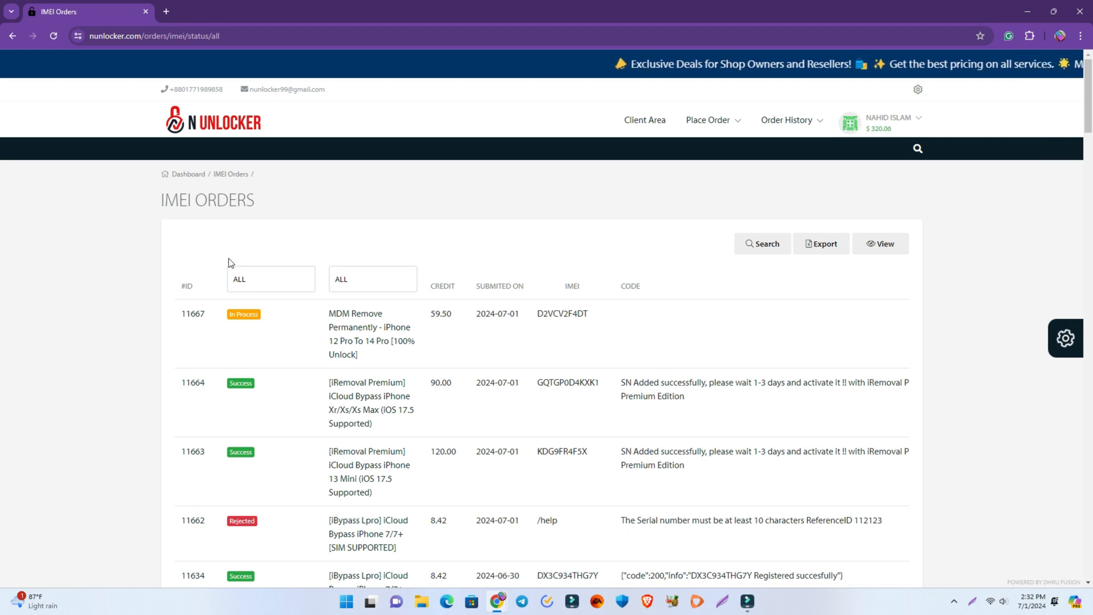
{"action": "left_click", "coordinate": [788, 119]}
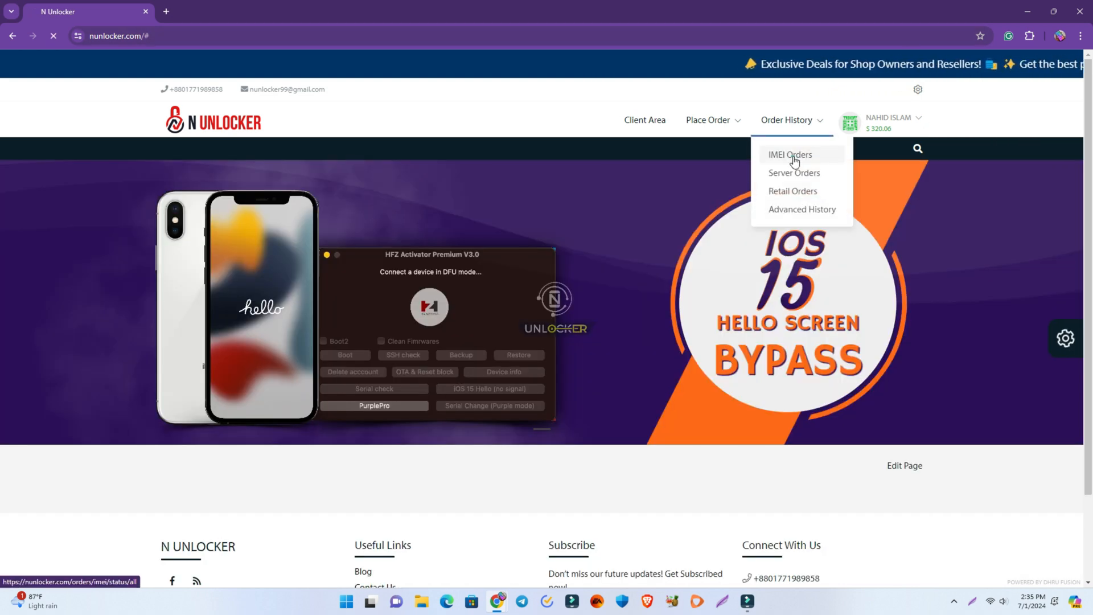
{"action": "left_click", "coordinate": [790, 154]}
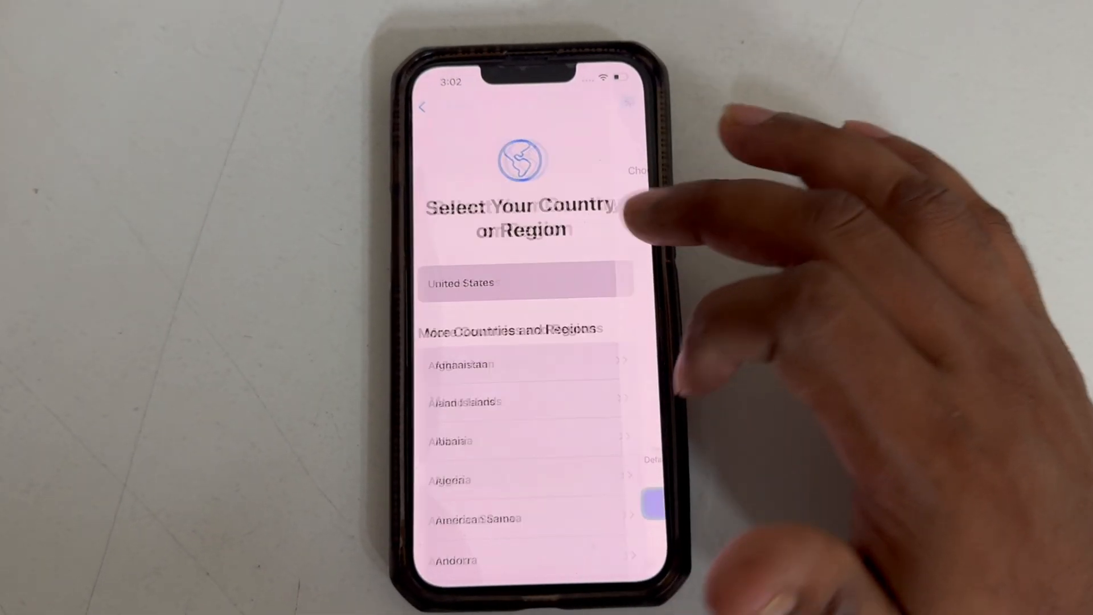
Choose the country, accept Data & Privacy, set up for myself, postpone Face ID, skip Apple ID.
{"action": "left_click", "coordinate": [519, 283]}
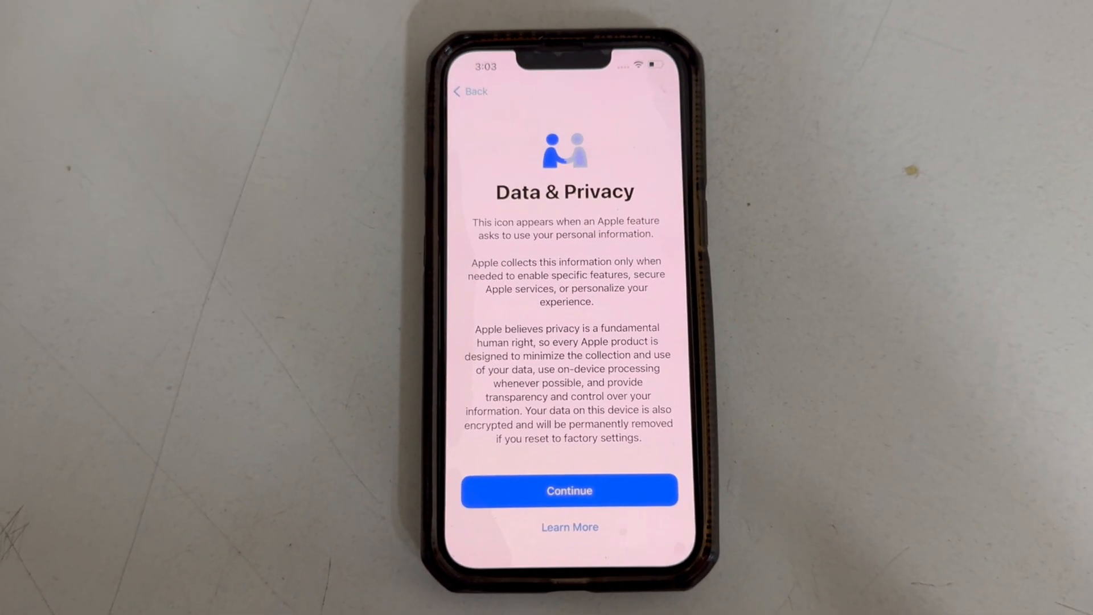
{"action": "left_click", "coordinate": [570, 490]}
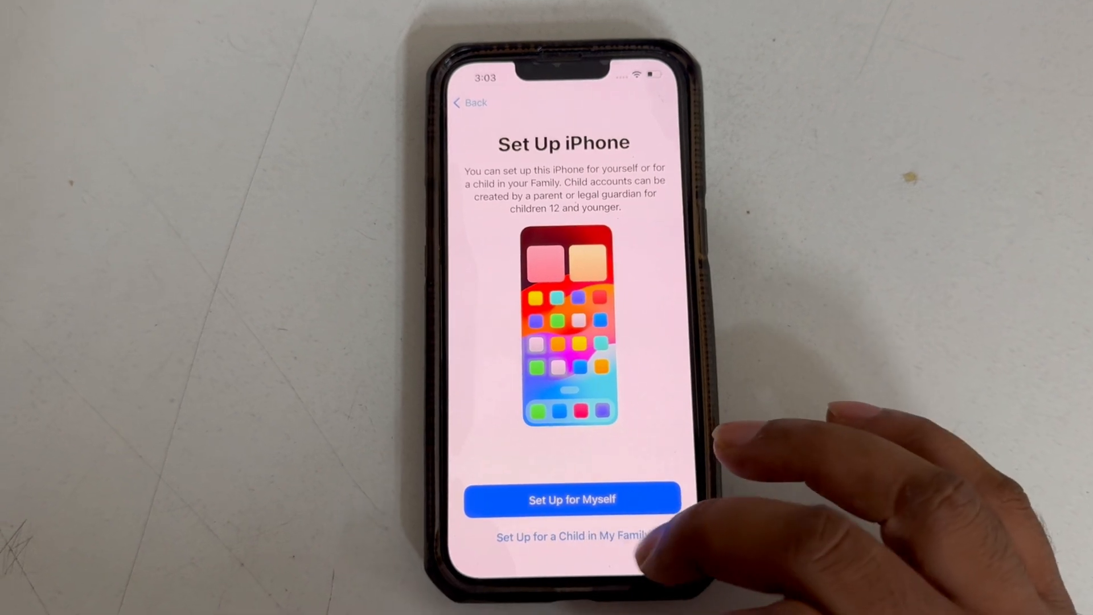
{"action": "left_click", "coordinate": [571, 498]}
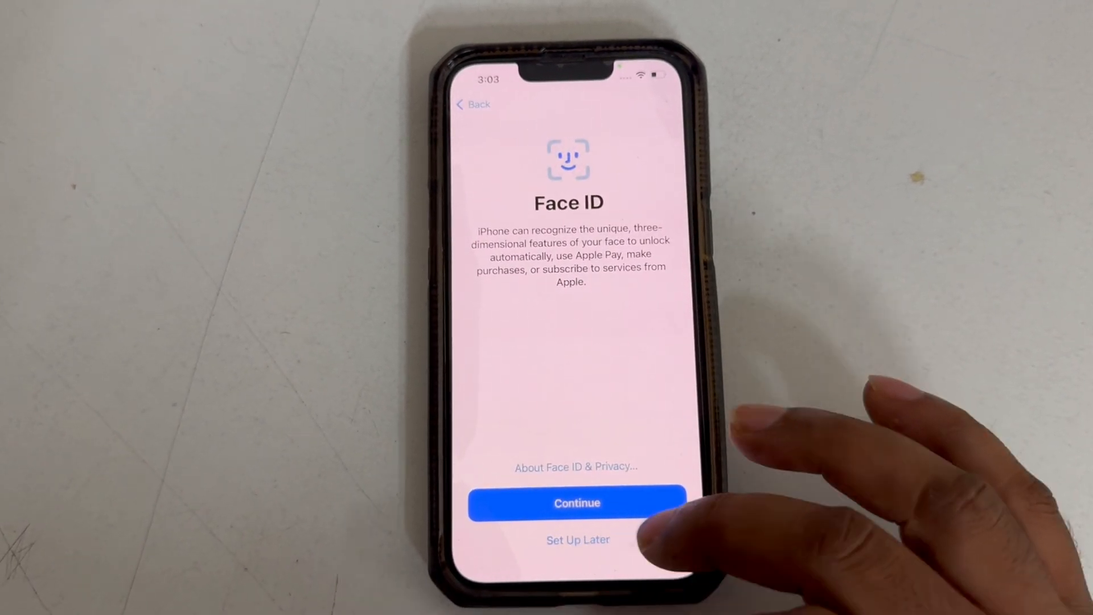
{"action": "left_click", "coordinate": [576, 502]}
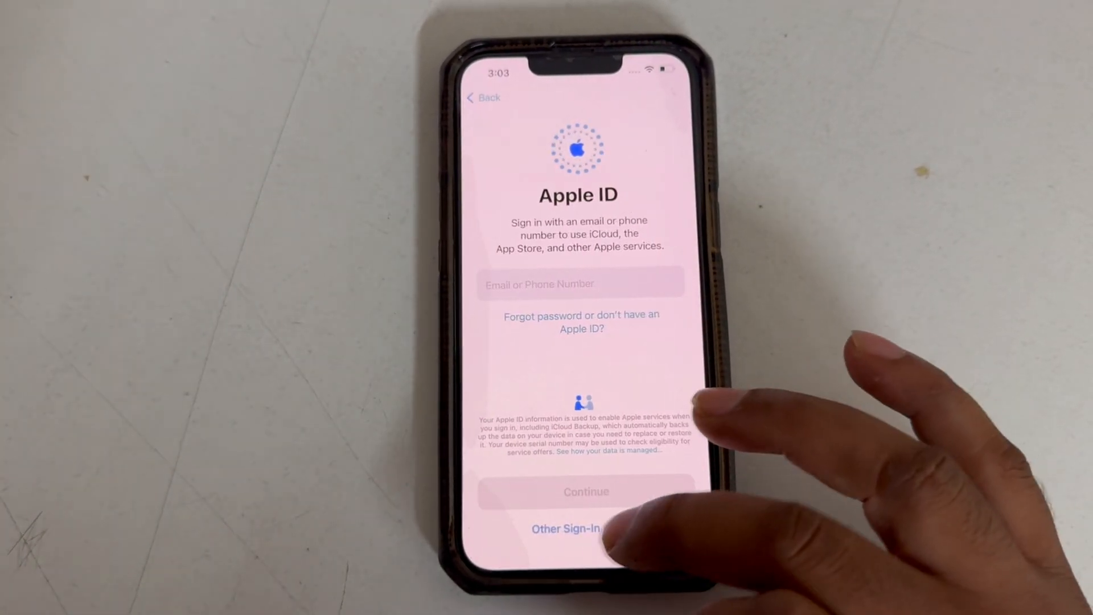
{"action": "left_click", "coordinate": [567, 528]}
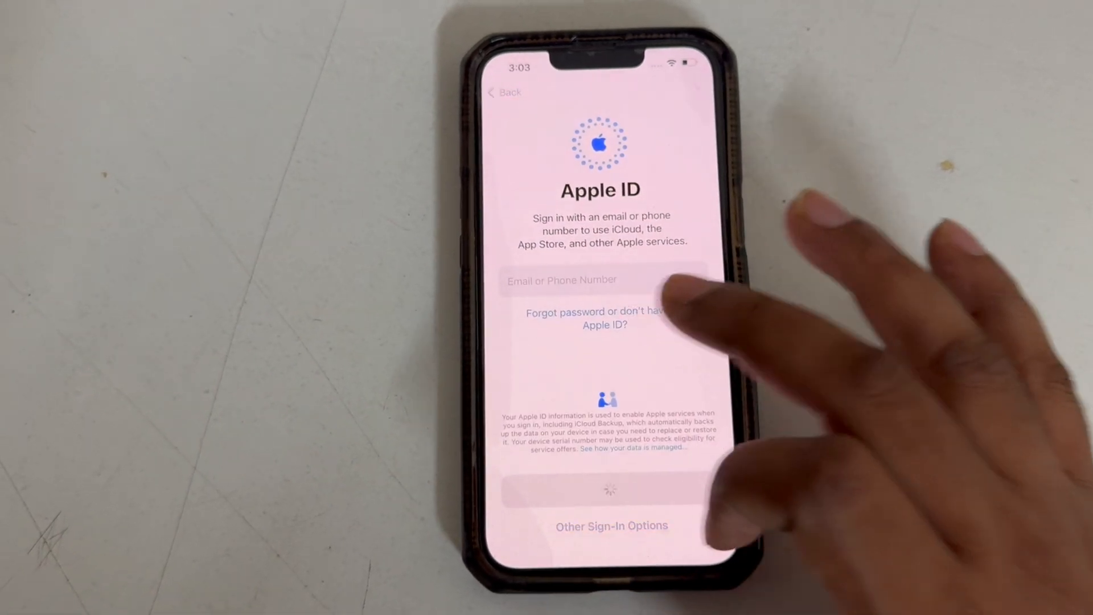
{"action": "left_click", "coordinate": [611, 526]}
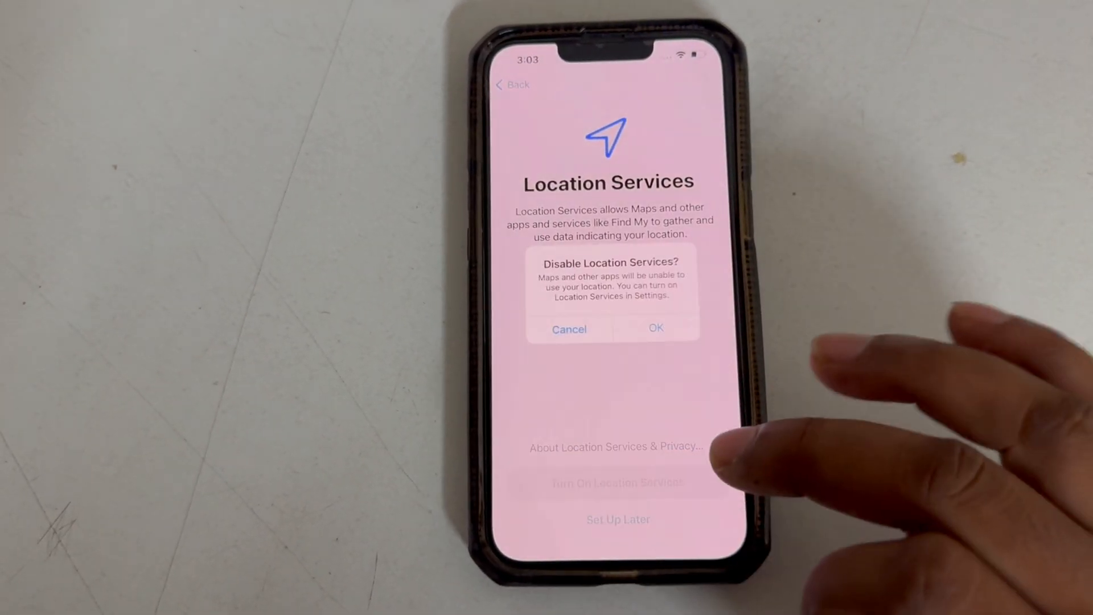
{"action": "left_click", "coordinate": [655, 328]}
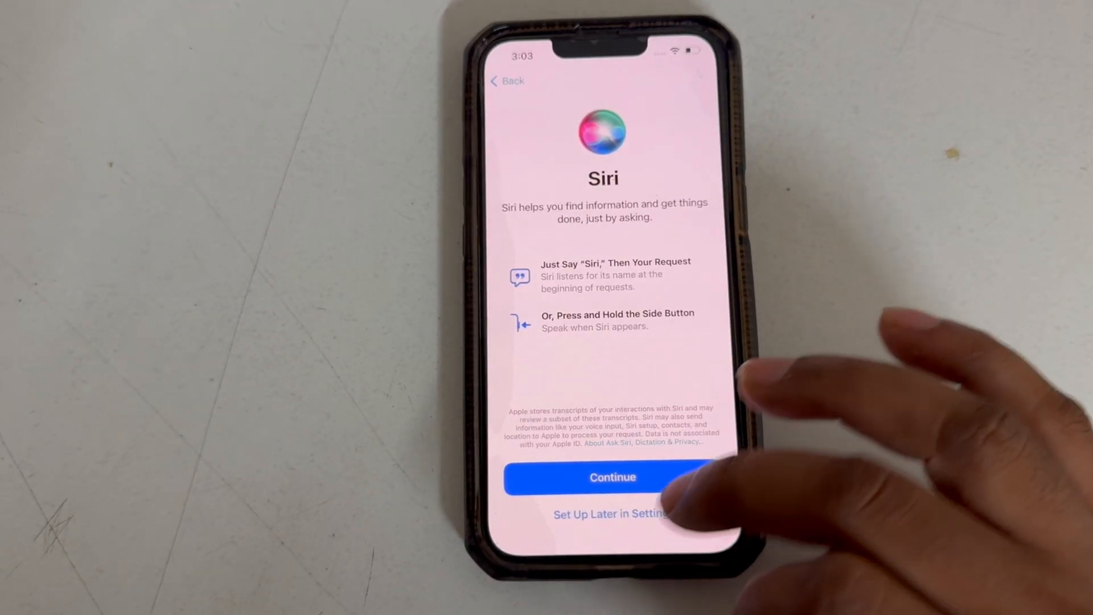
{"action": "left_click", "coordinate": [612, 478]}
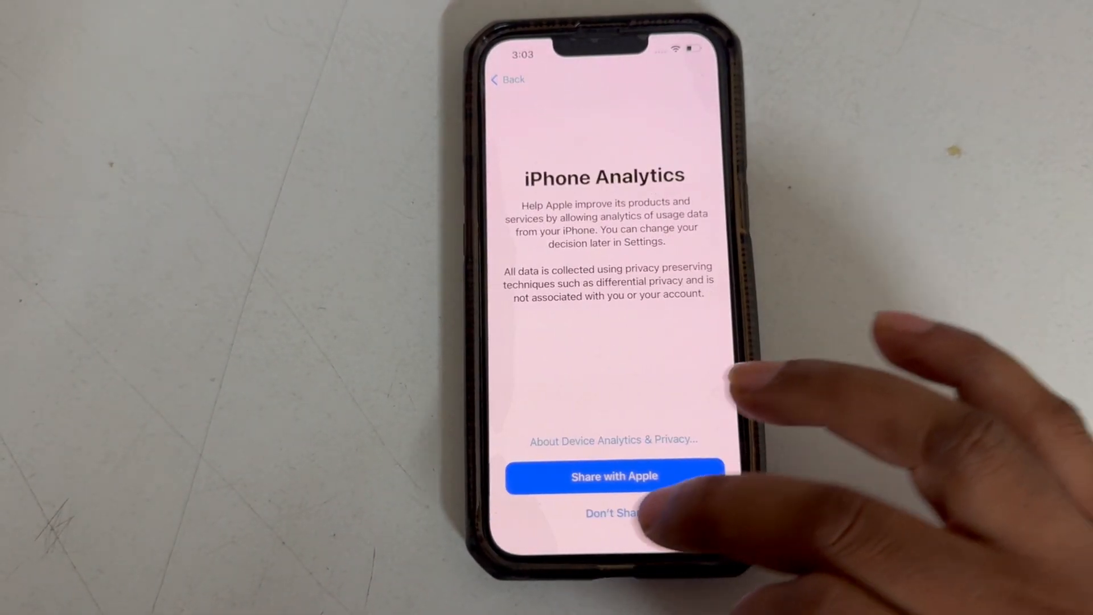
{"action": "left_click", "coordinate": [613, 513]}
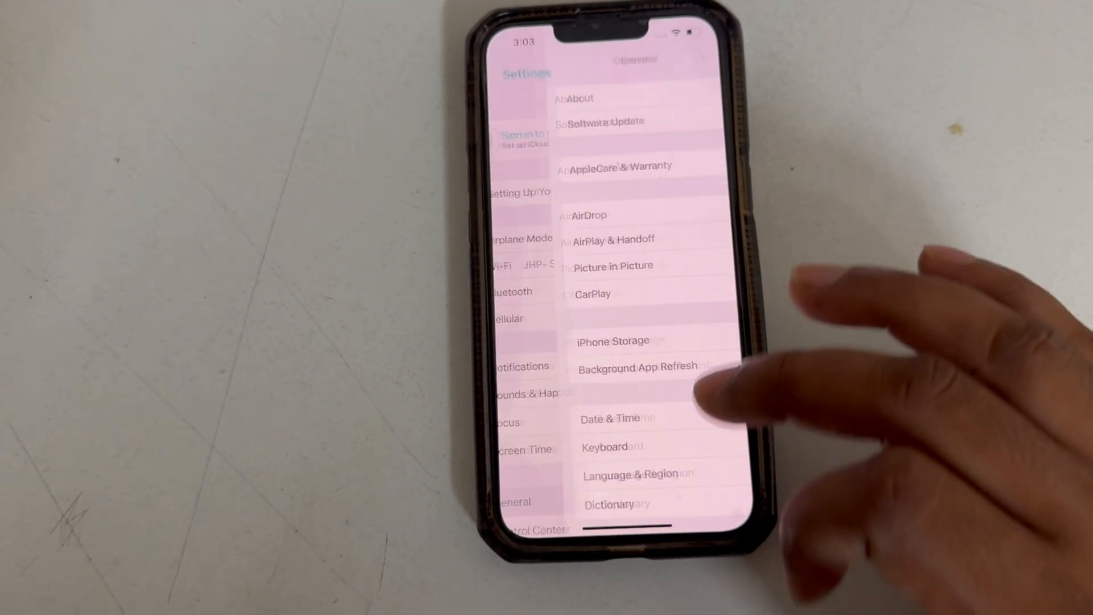
{"action": "left_click", "coordinate": [579, 97]}
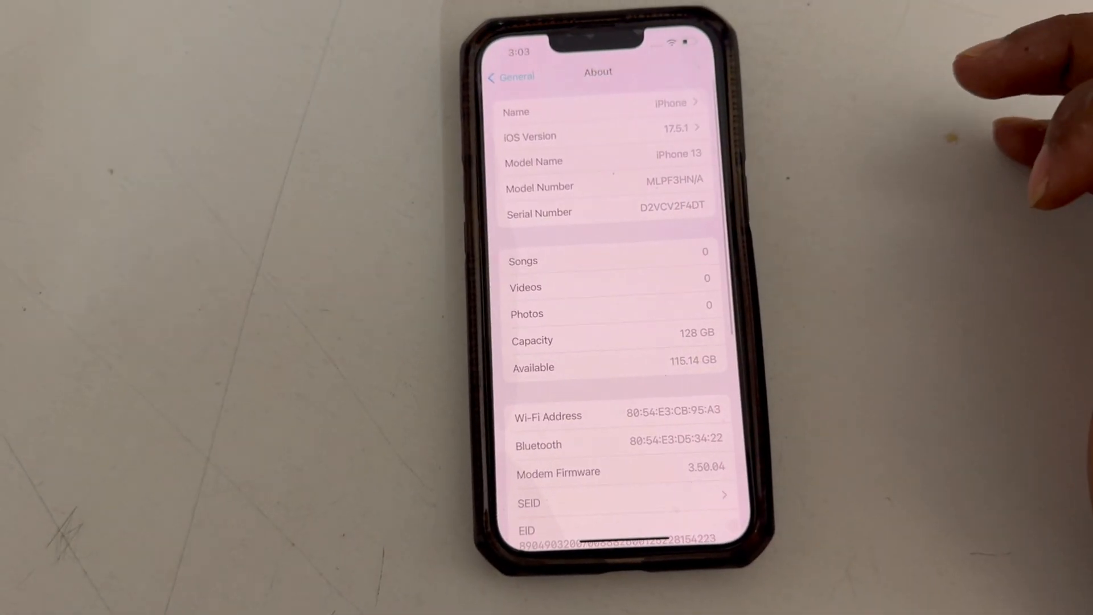